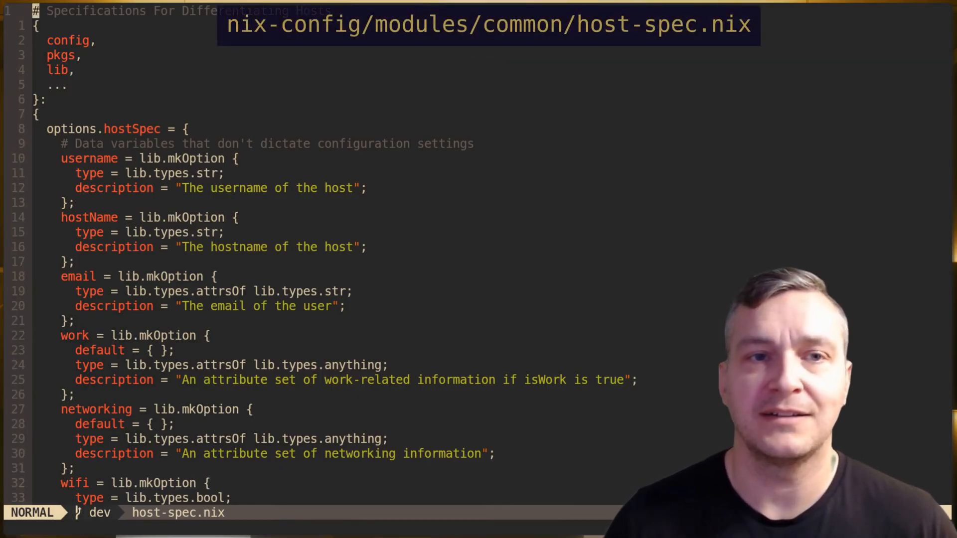
pyautogui.scroll(-3)
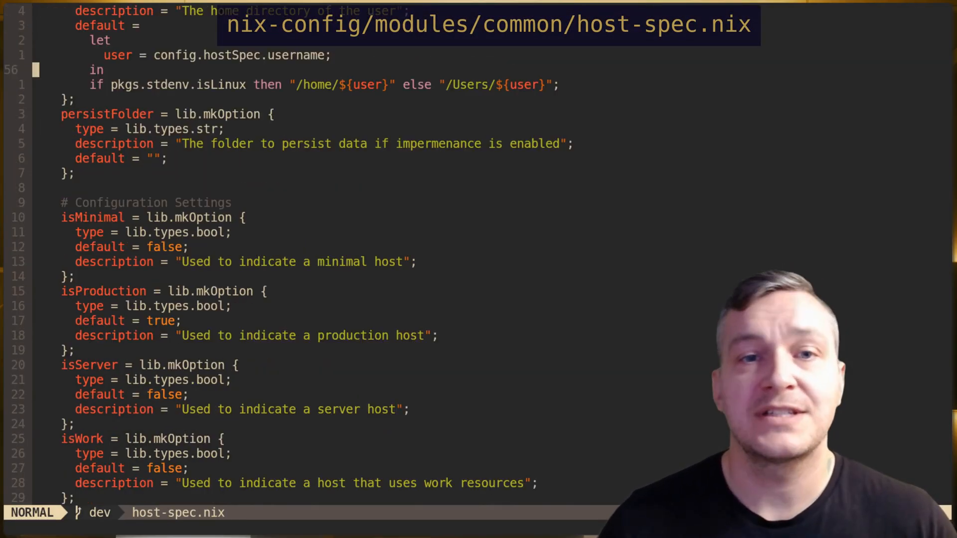
pyautogui.scroll(-3)
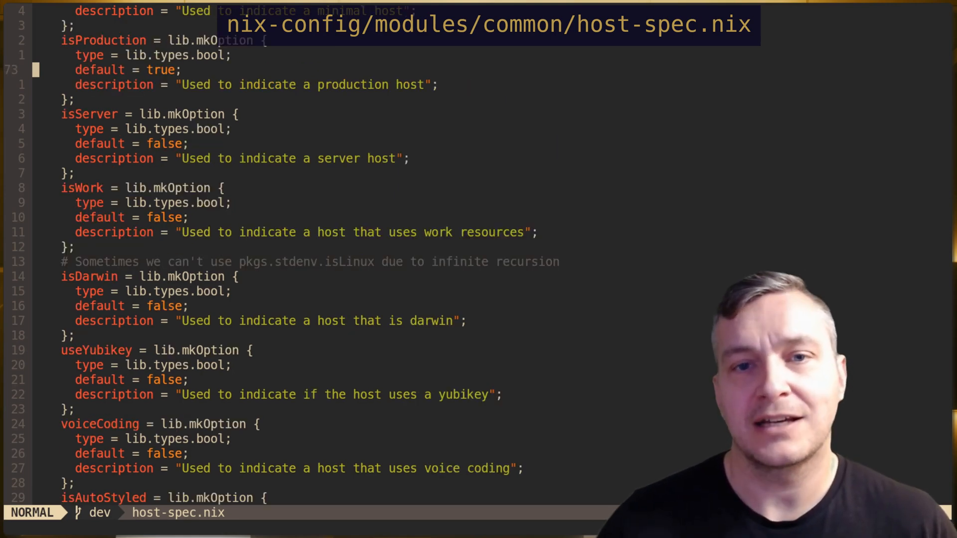
pyautogui.scroll(-3)
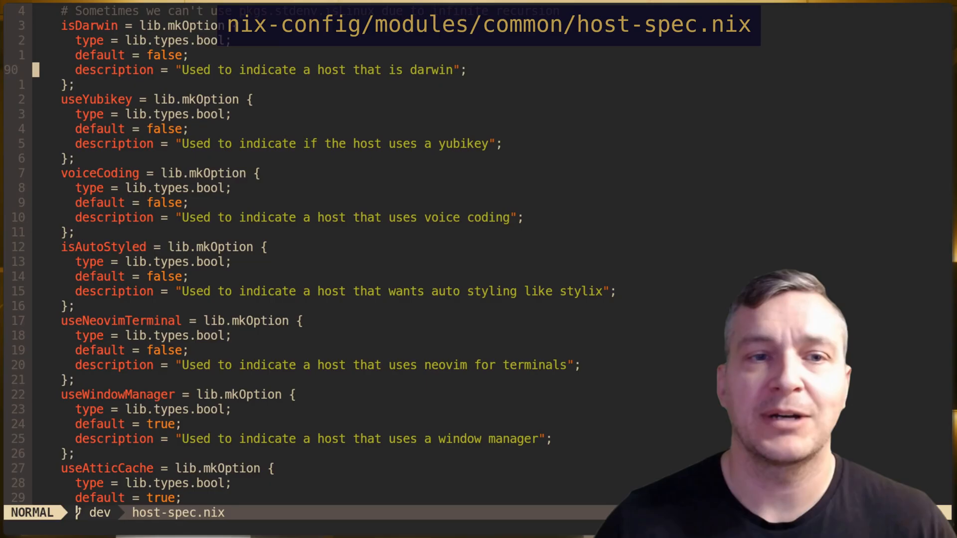
pyautogui.scroll(-3)
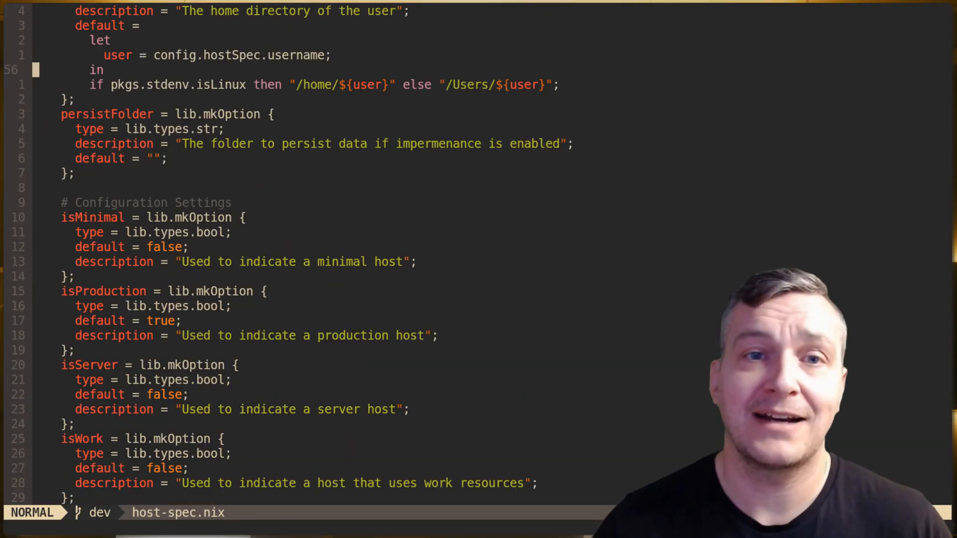
pyautogui.scroll(-3)
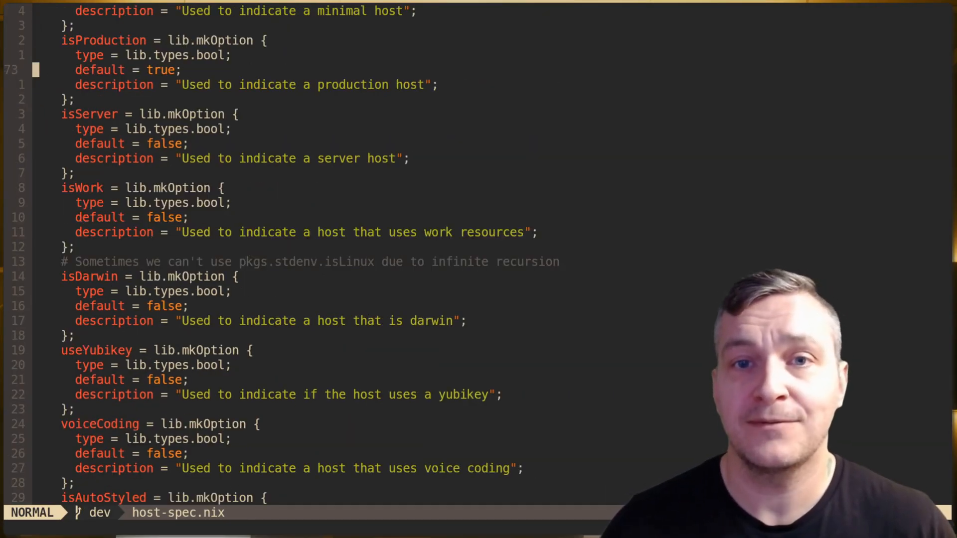
pyautogui.scroll(-3)
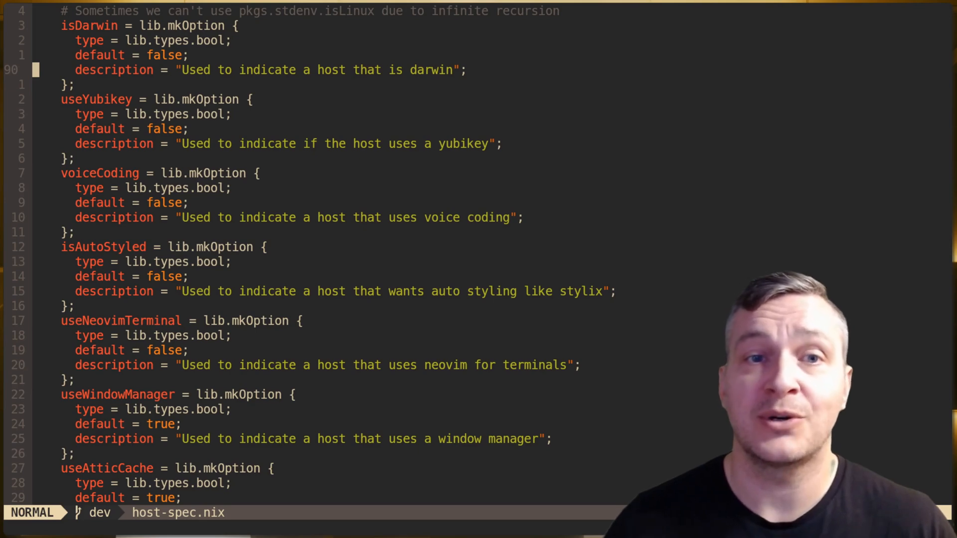
pyautogui.scroll(-3)
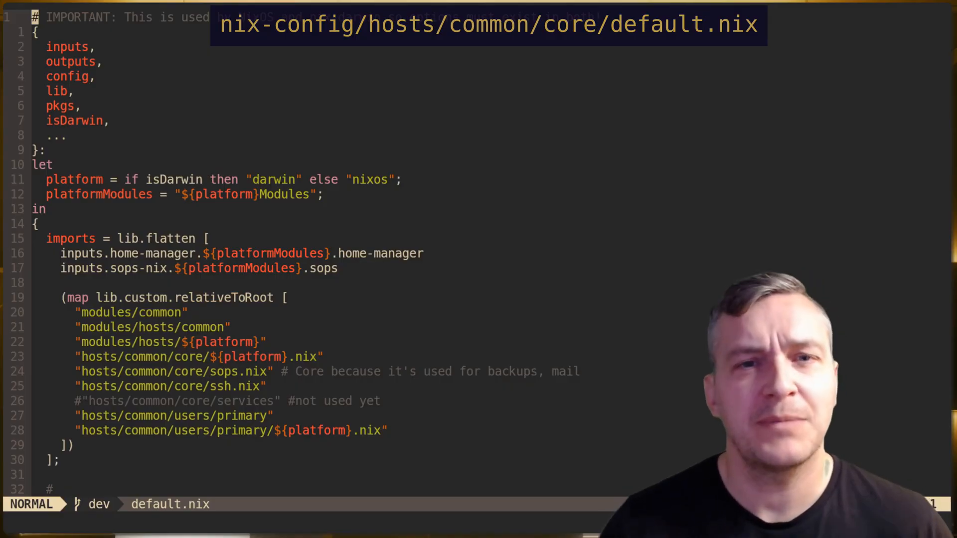
pyautogui.scroll(-3)
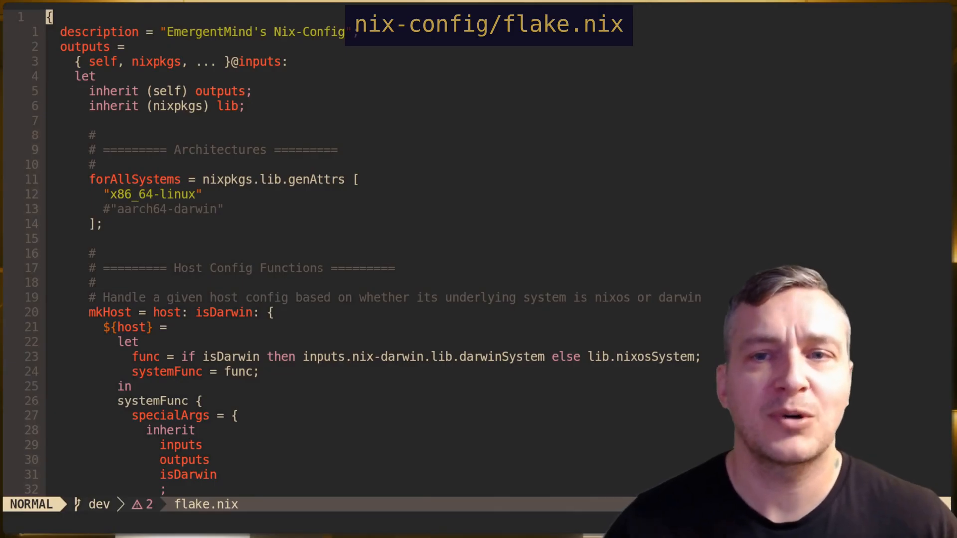
pyautogui.scroll(-3)
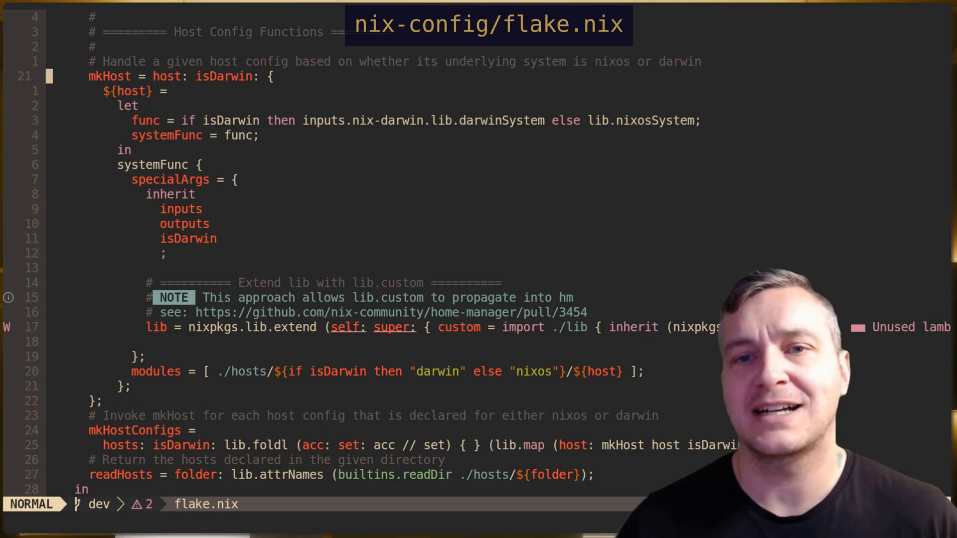